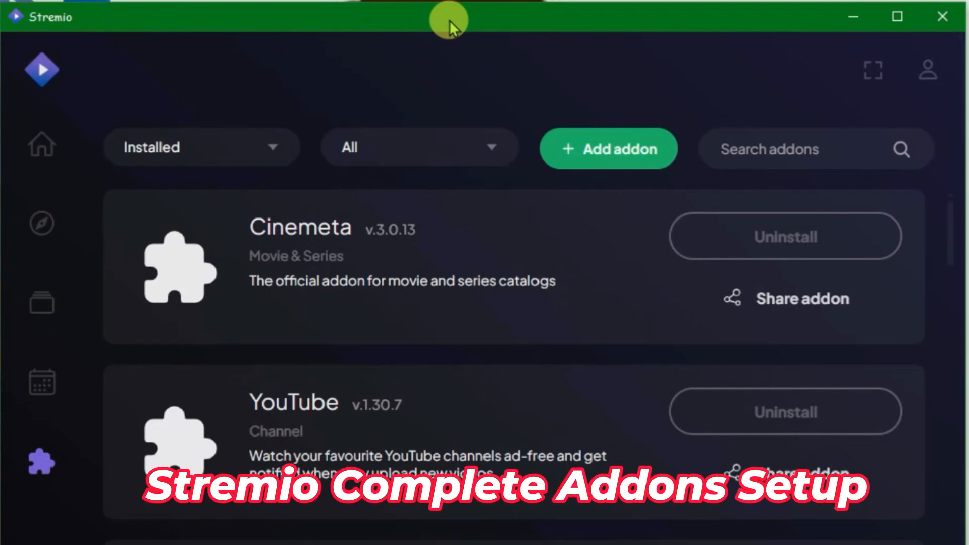
pyautogui.moveTo(341, 70)
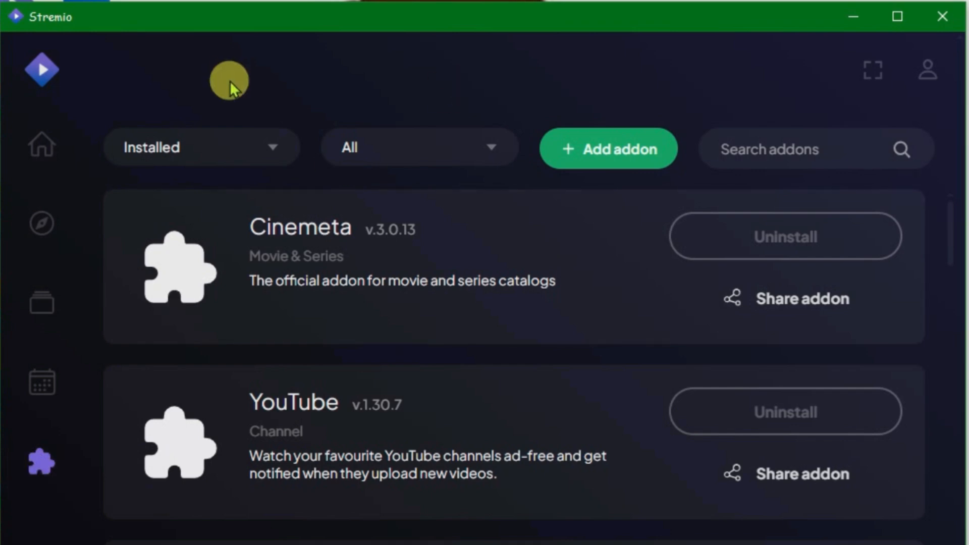
pyautogui.moveTo(268, 213)
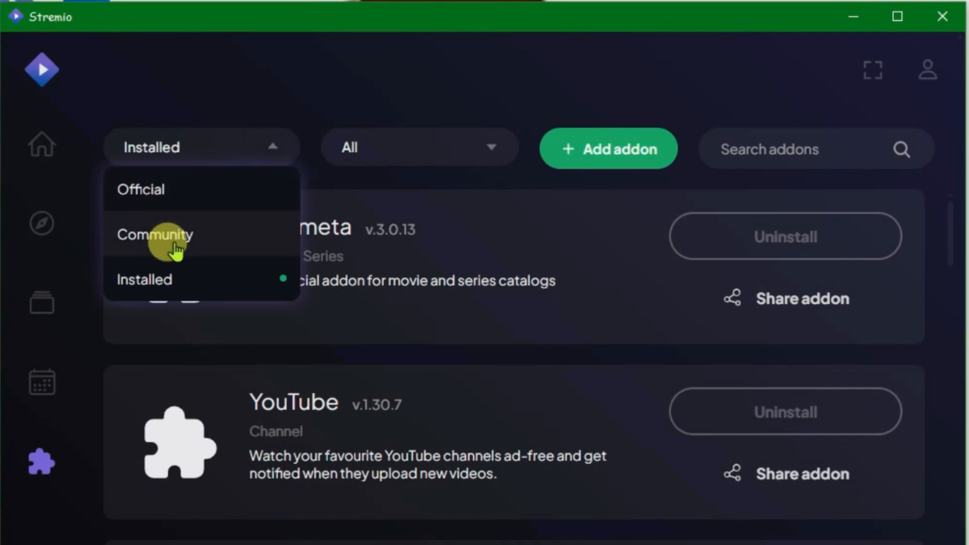
# - View the Community addon catalogue, then the Official one, and reopen the catalogue list
pyautogui.click(155, 234)
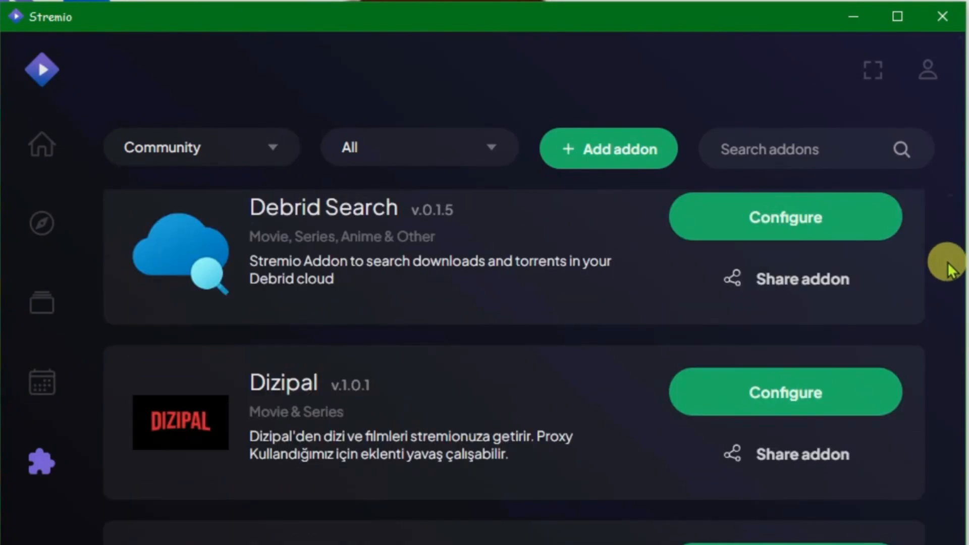
pyautogui.moveTo(950, 272)
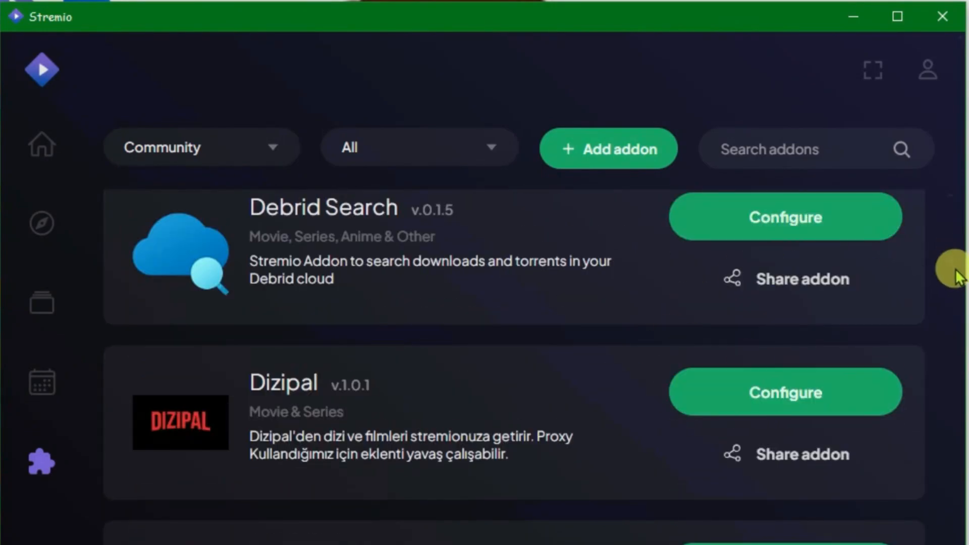
pyautogui.click(201, 147)
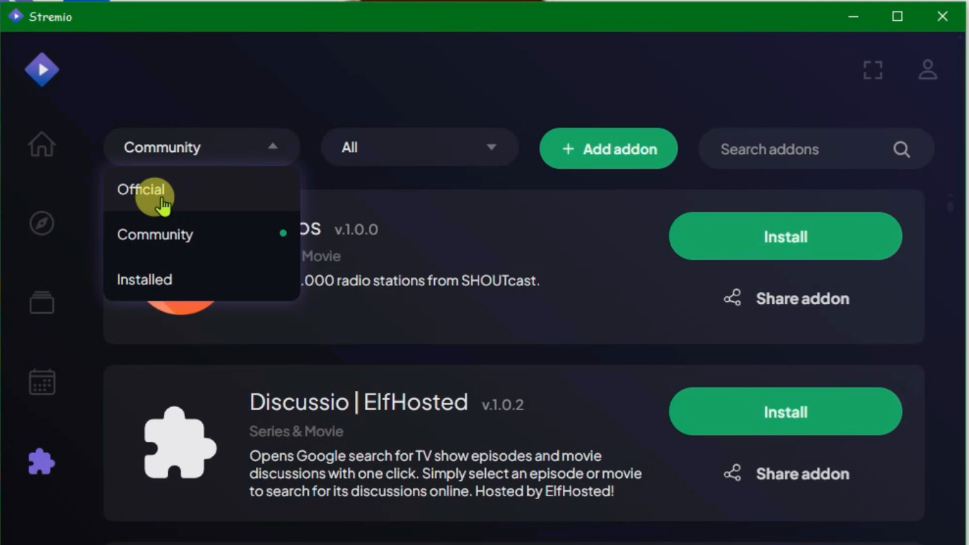
pyautogui.click(143, 189)
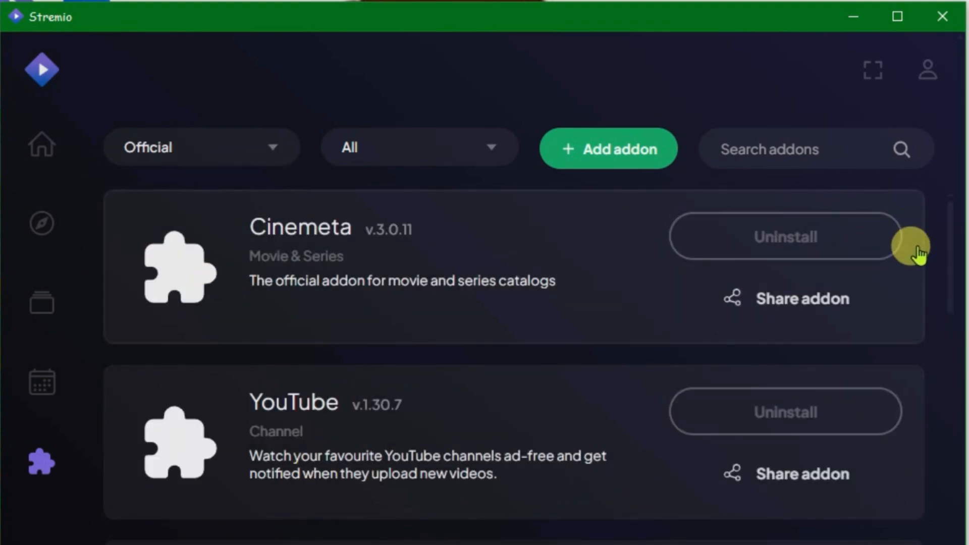
pyautogui.click(202, 147)
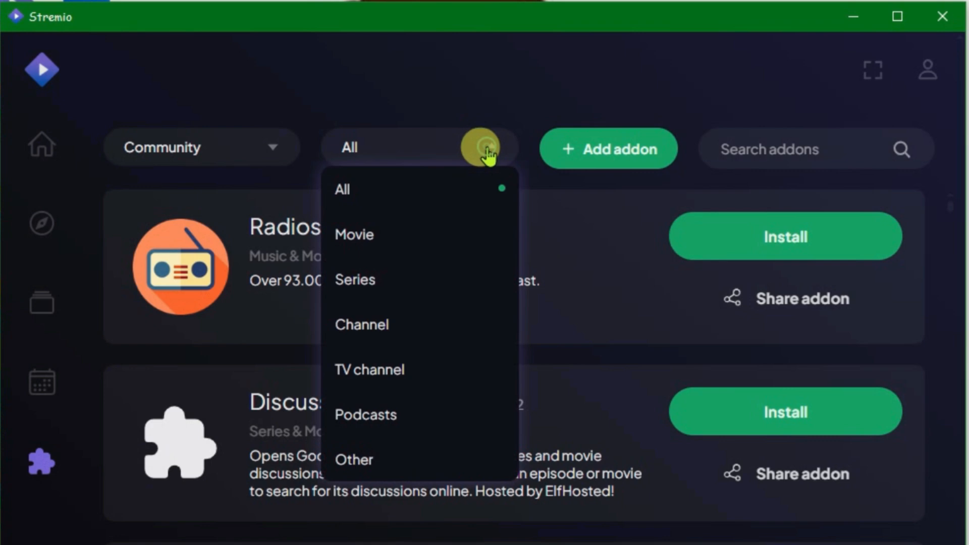
pyautogui.moveTo(377, 372)
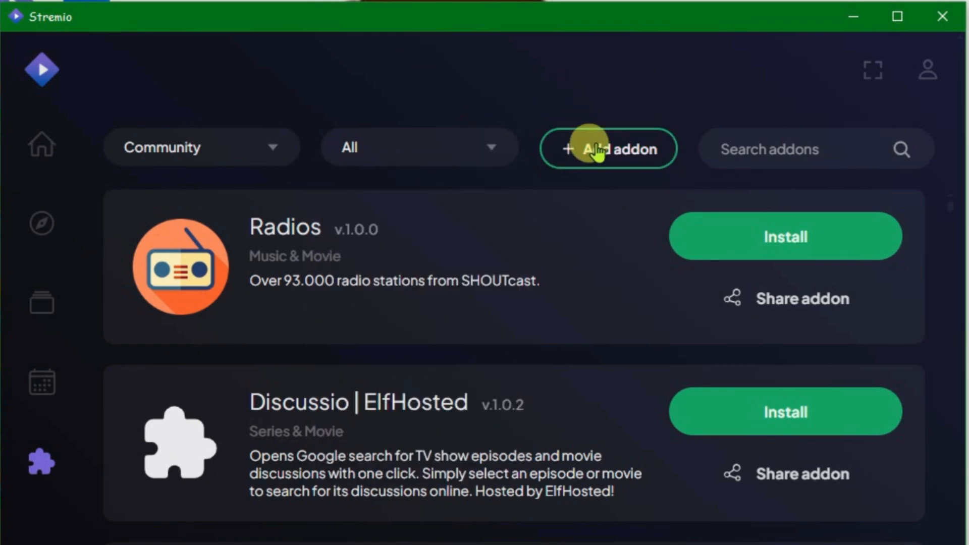
pyautogui.click(596, 151)
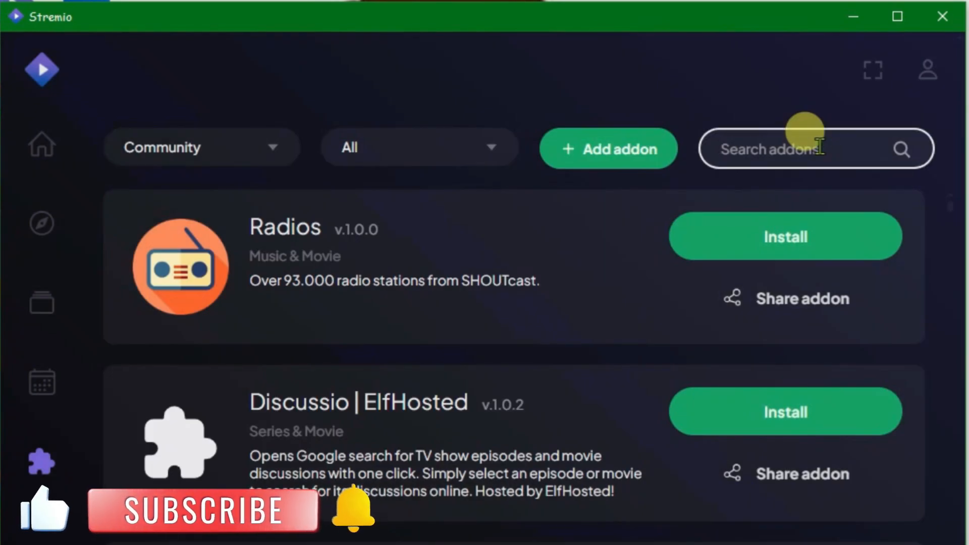
# - Search 'trak', install Trakt Tv, then bring up the add-addon-via-link URL field
pyautogui.write('trakt')
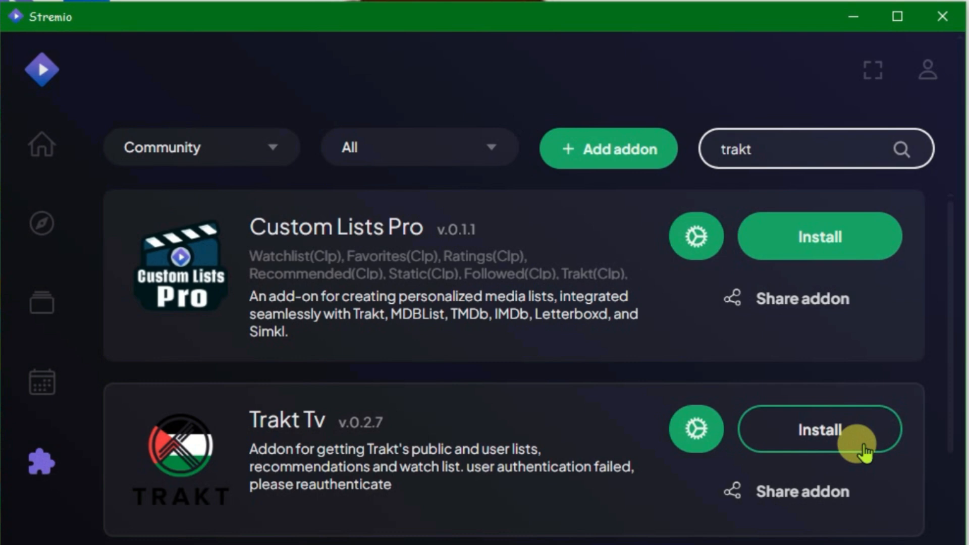
pyautogui.click(819, 431)
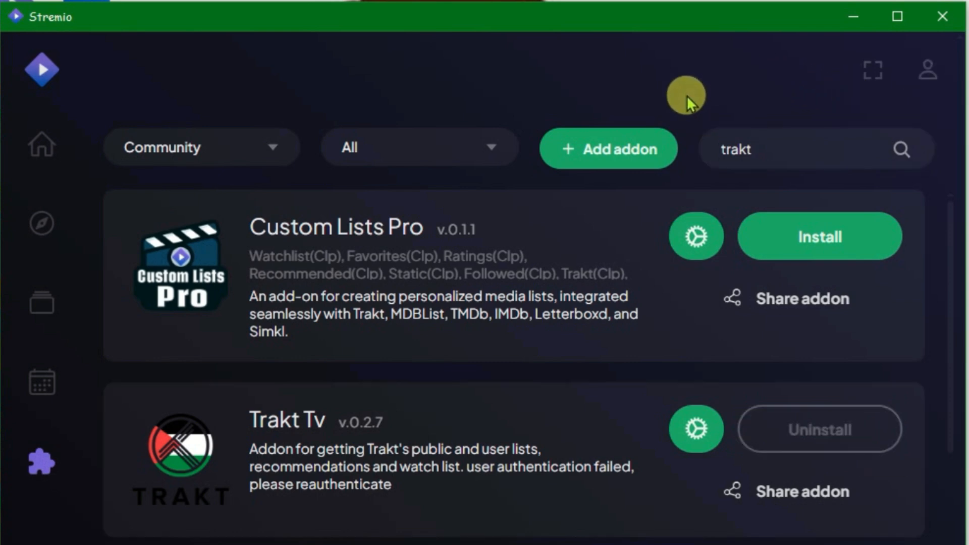
pyautogui.moveTo(622, 152)
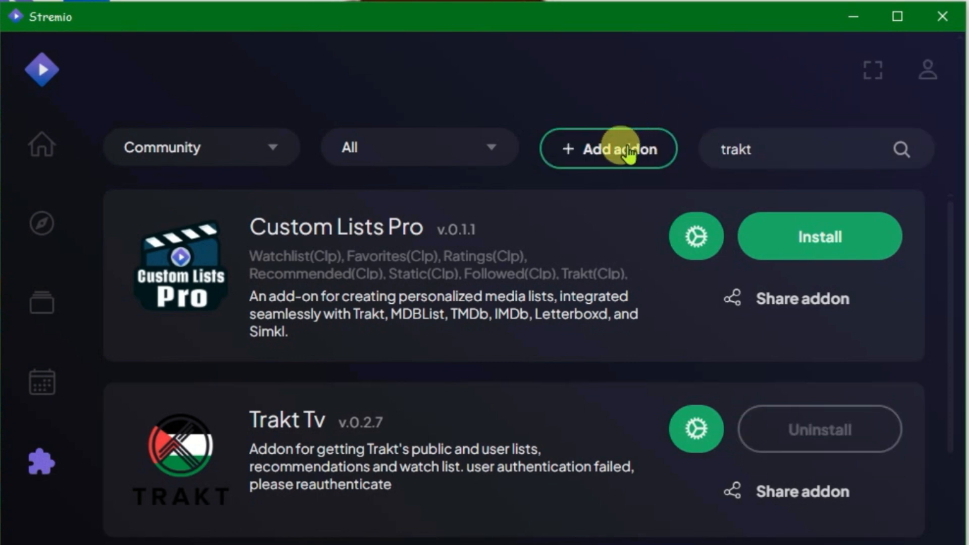
pyautogui.click(623, 148)
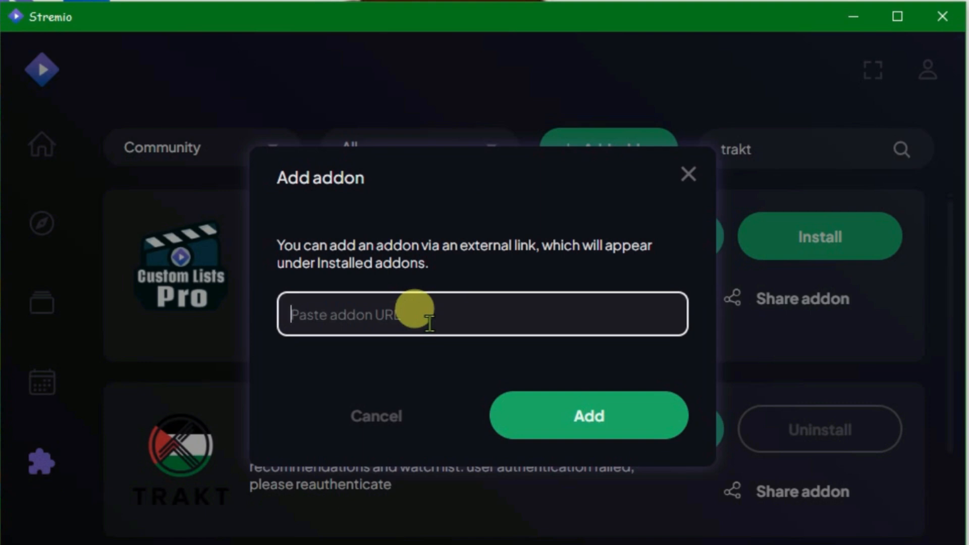
pyautogui.click(688, 174)
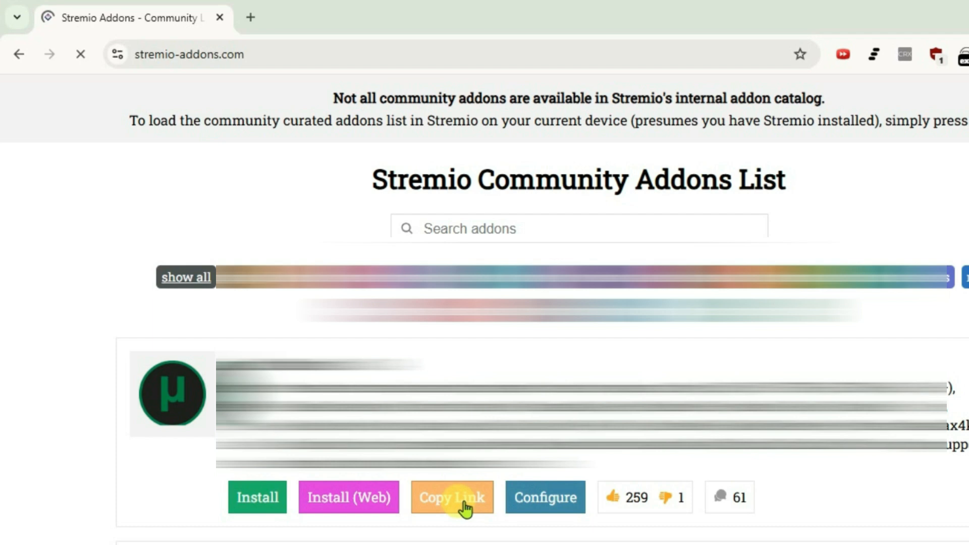
# - Copy the first addon's install link from stremio-addons.com
pyautogui.click(452, 497)
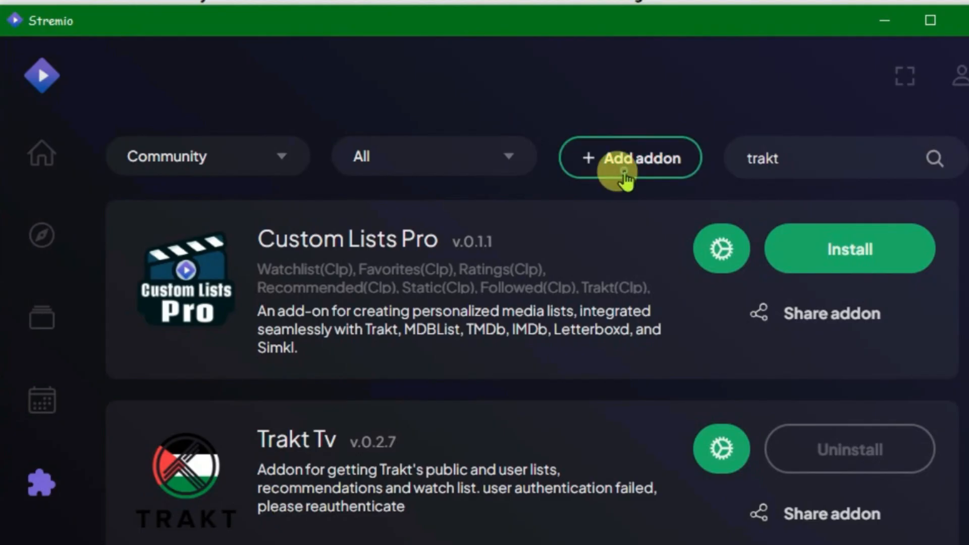
# - Add the Torrentio addon from its pasted manifest link and install it
pyautogui.click(631, 158)
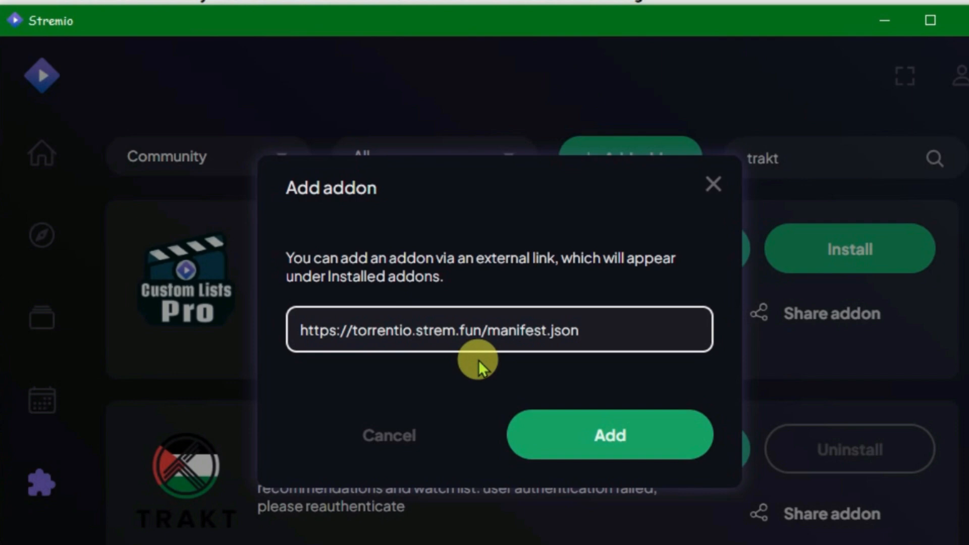
pyautogui.click(610, 435)
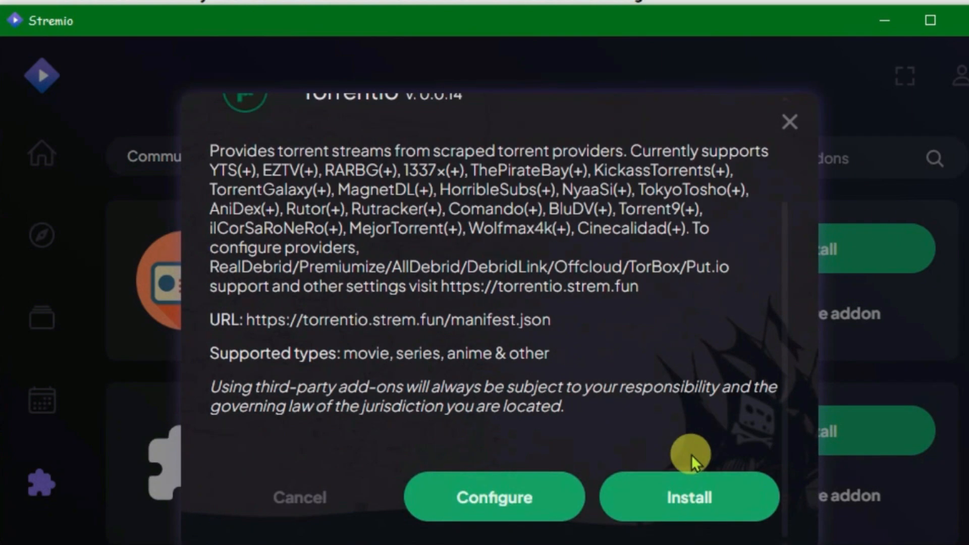
pyautogui.click(788, 121)
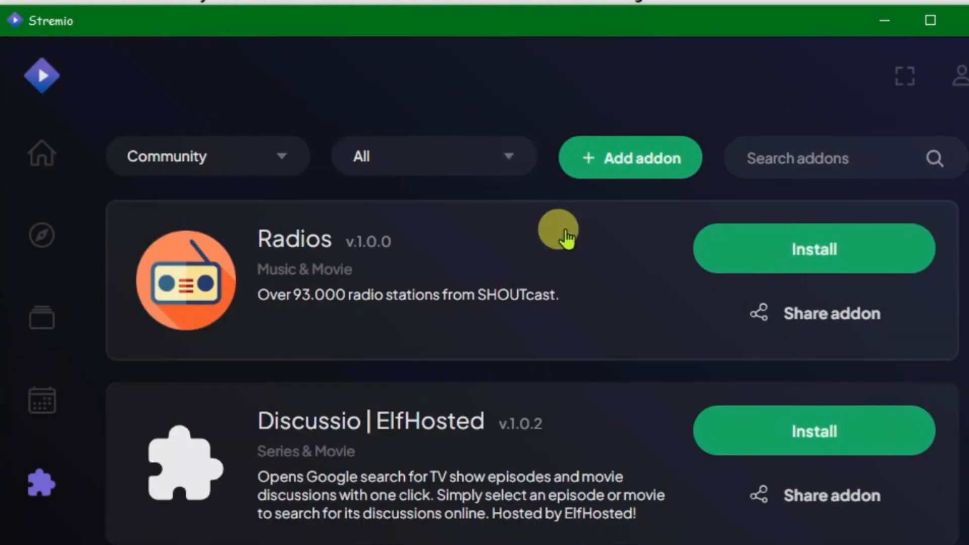